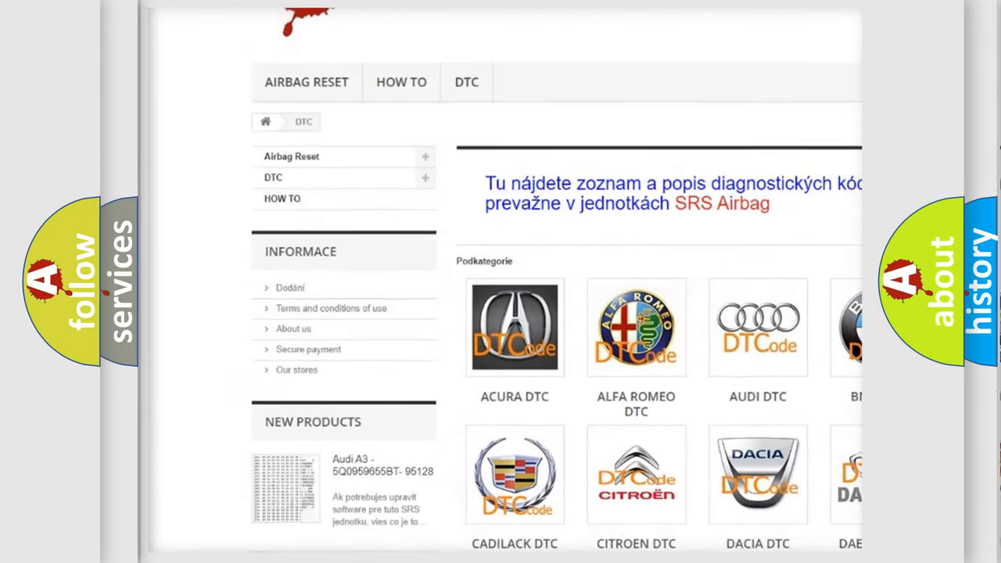
scroll("down", 3)
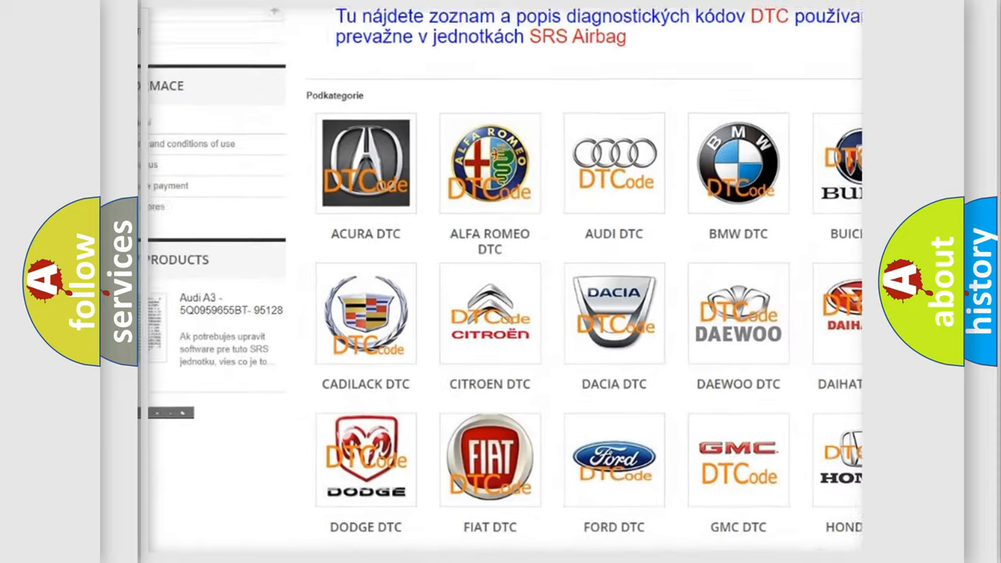
scroll("down", 3)
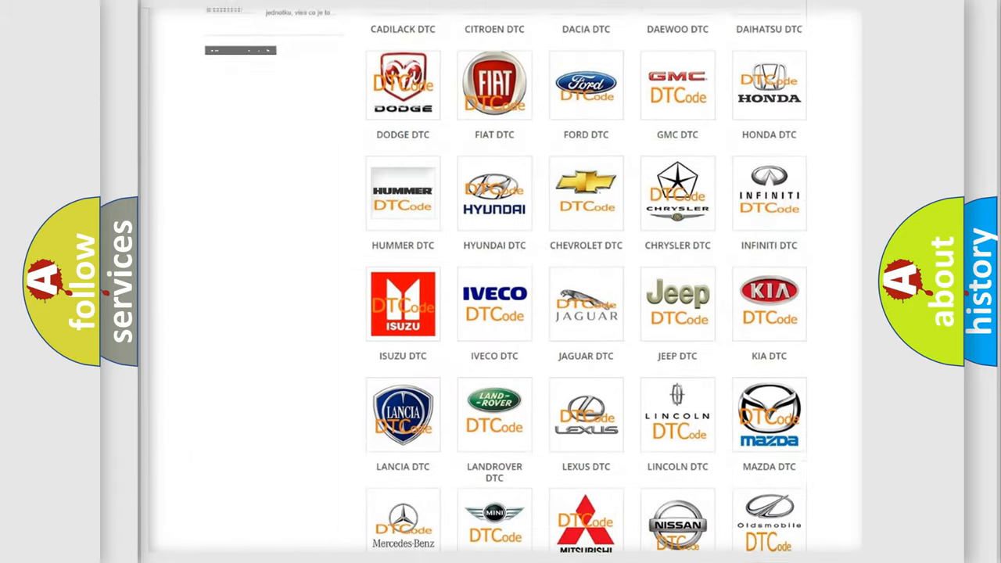
scroll("down", 3)
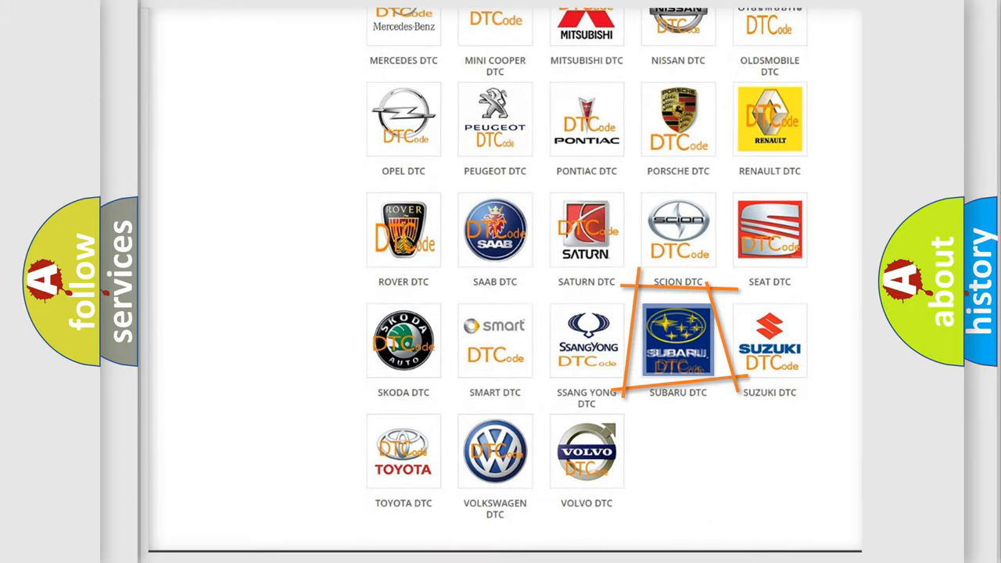